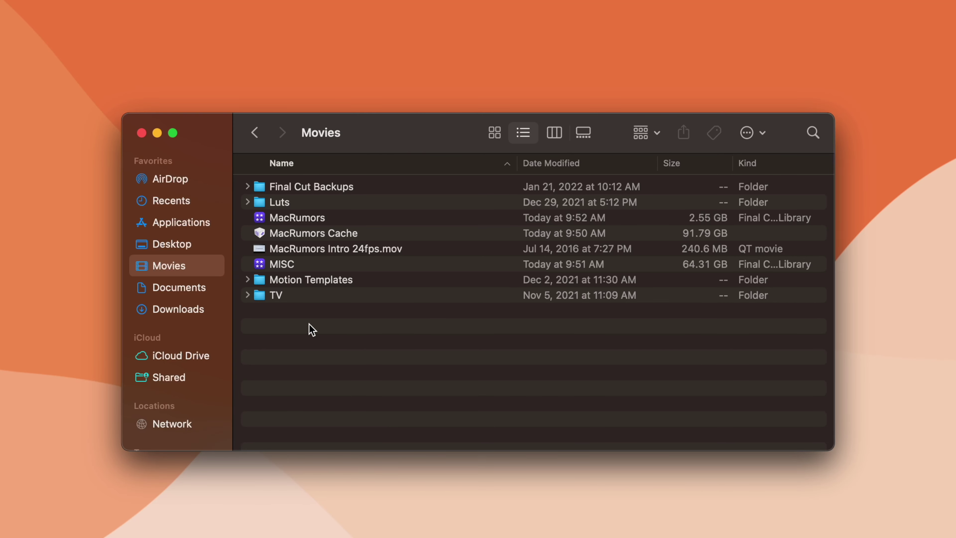
# Move the MacRumors Cache bundle in Movies to the Trash via its context menu.
pyautogui.click(313, 233)
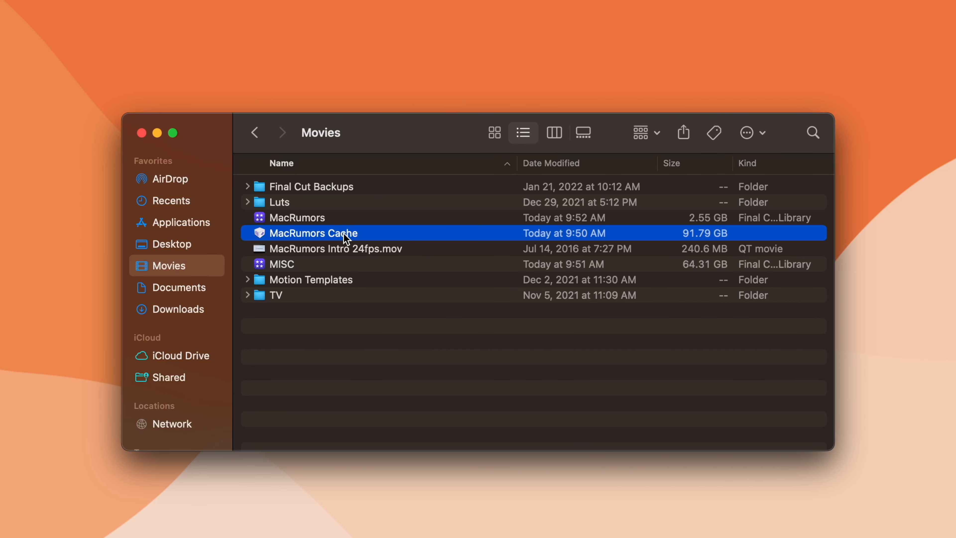
pyautogui.rightClick(313, 233)
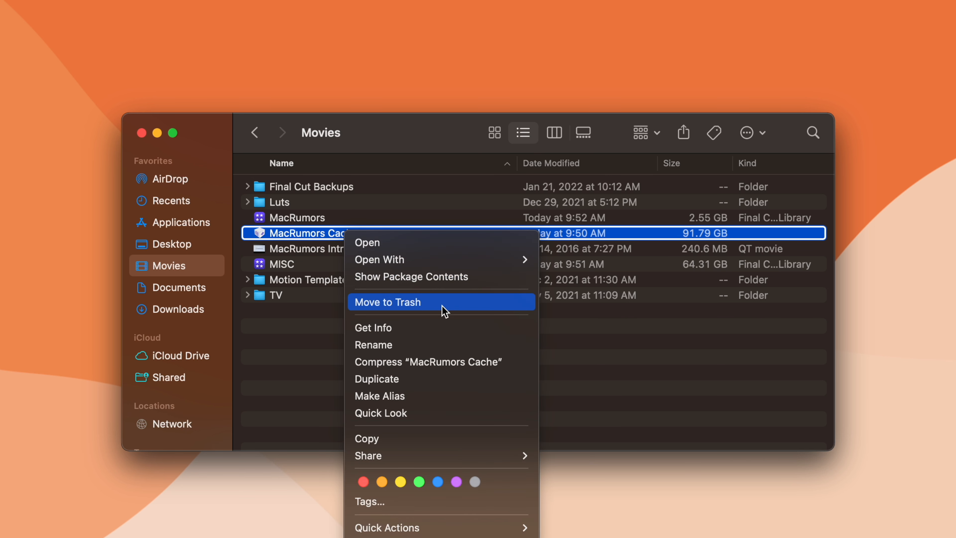
pyautogui.click(388, 302)
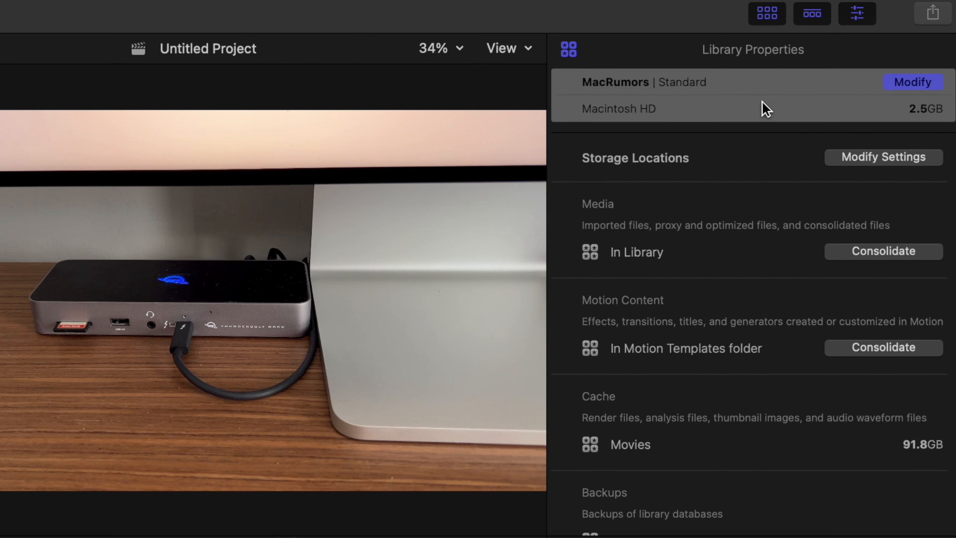
pyautogui.moveTo(883, 168)
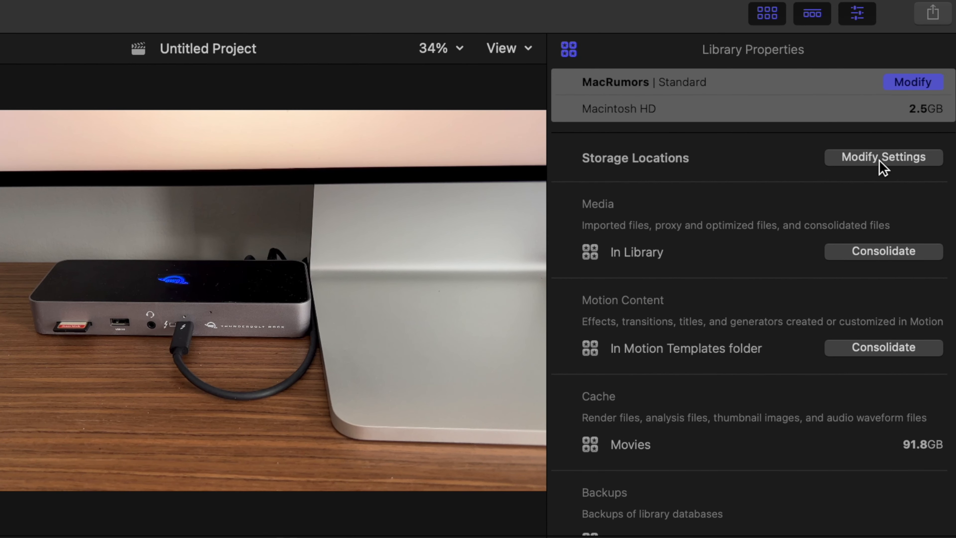
# Modify the library's storage settings, browse for a cache folder, then cancel leaving it in Movies.
pyautogui.click(882, 157)
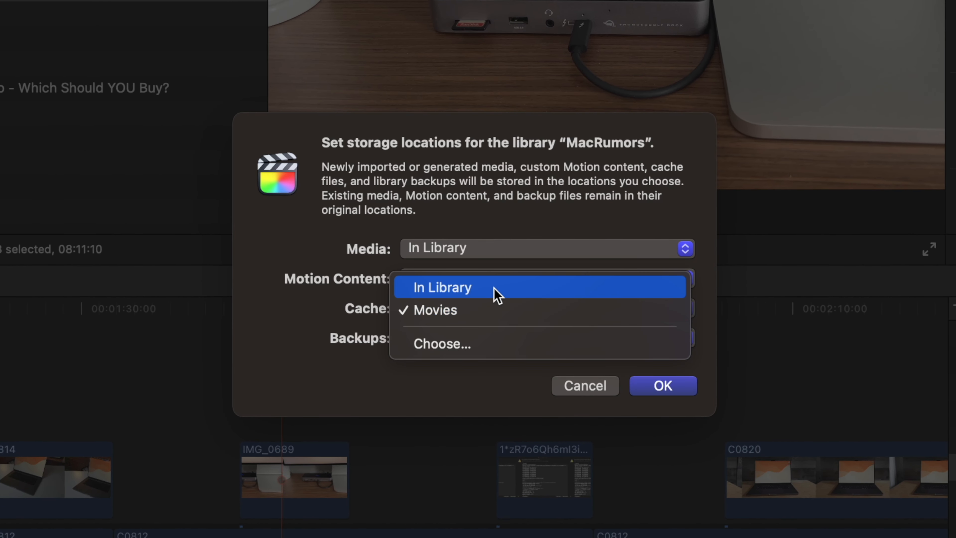
pyautogui.moveTo(491, 315)
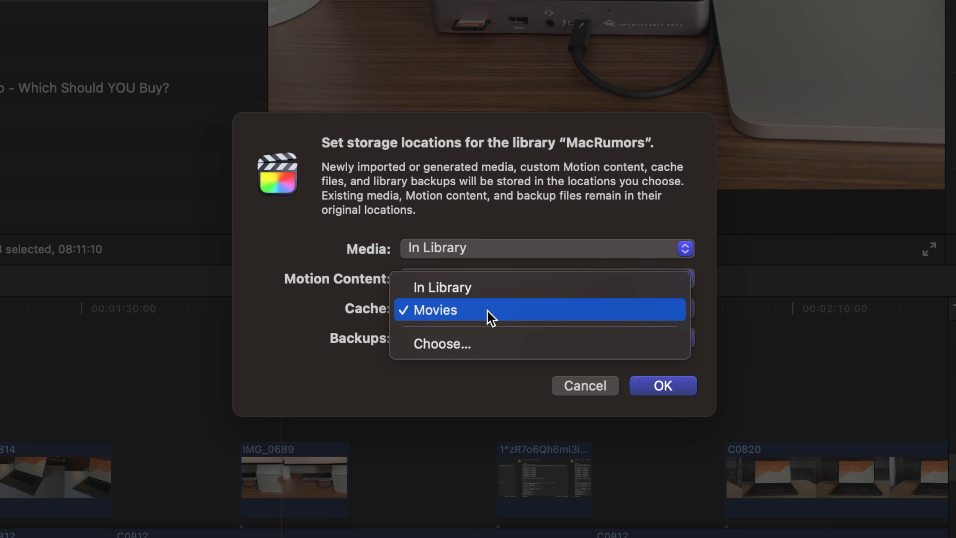
pyautogui.moveTo(477, 343)
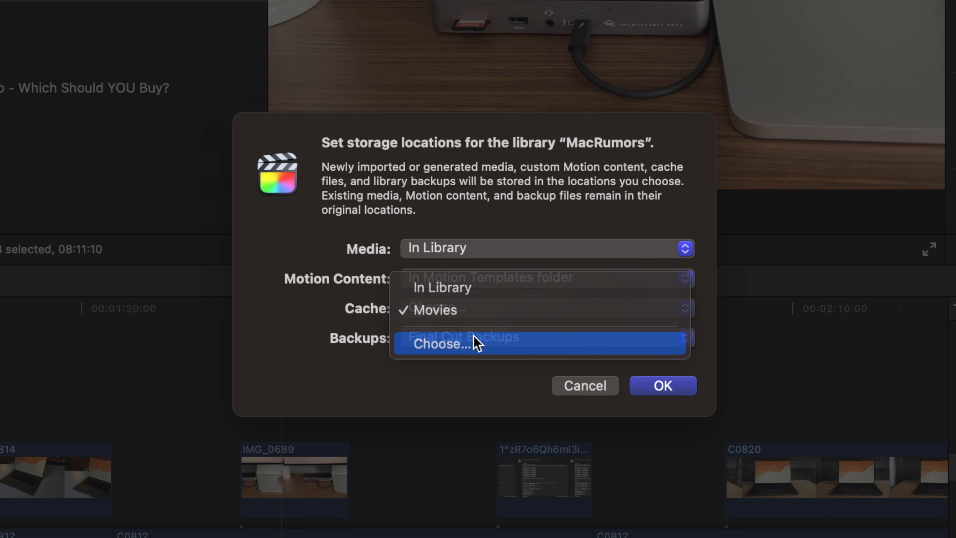
pyautogui.click(440, 344)
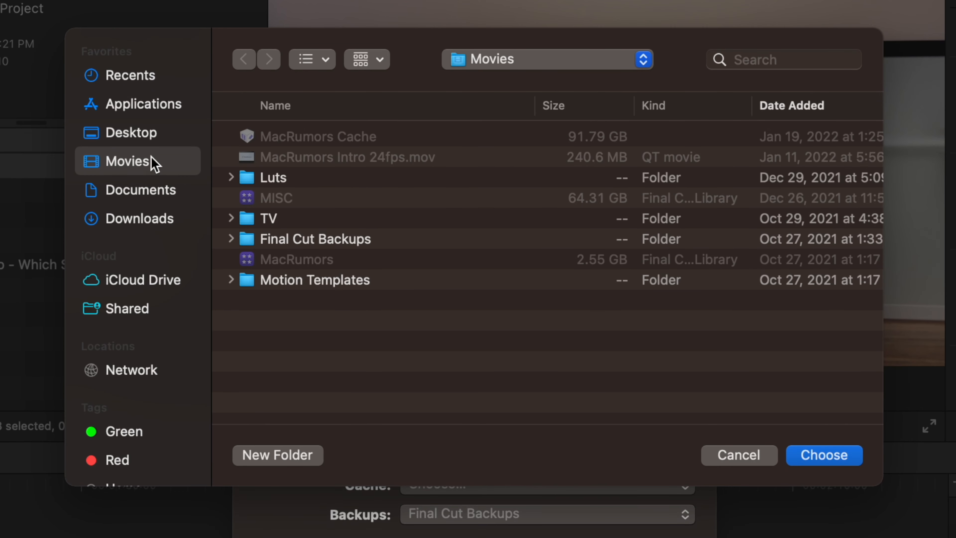
pyautogui.moveTo(355, 161)
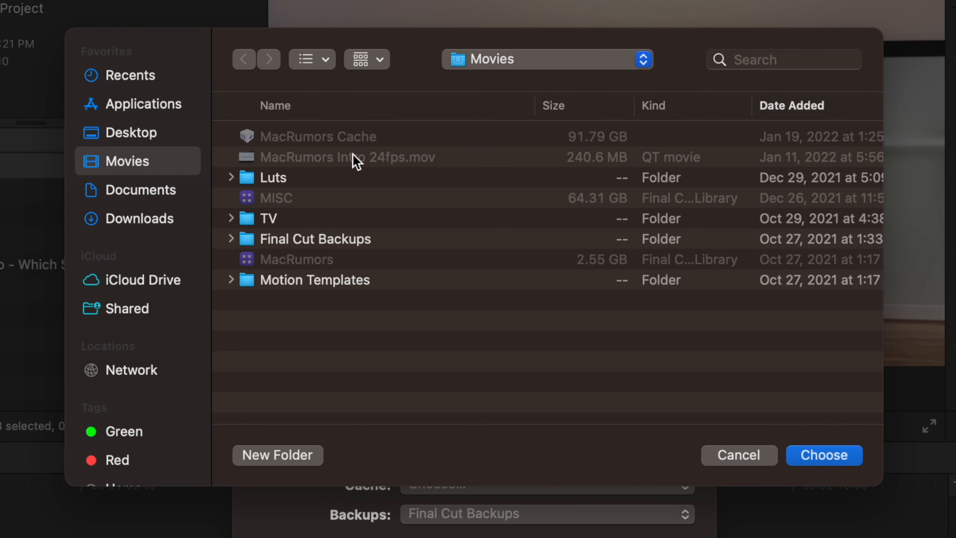
pyautogui.moveTo(745, 451)
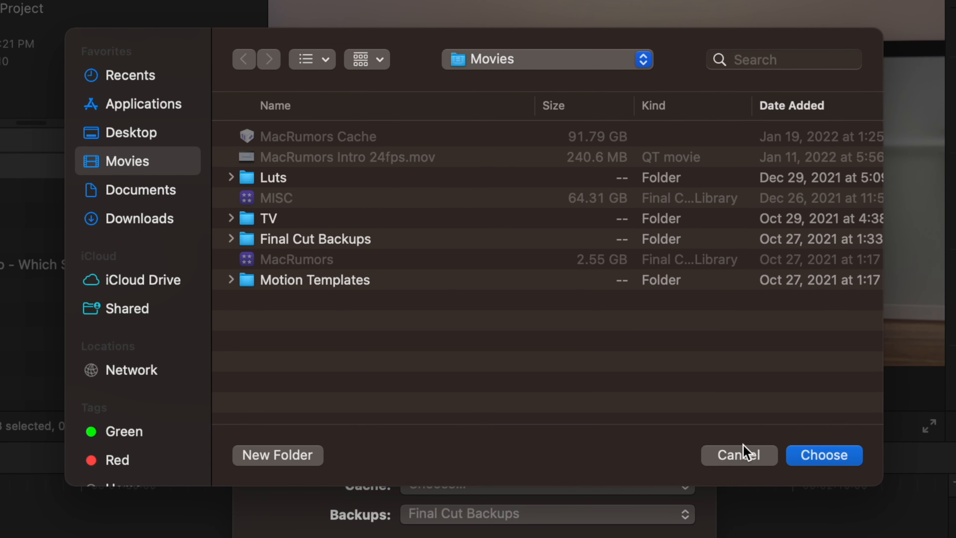
pyautogui.click(738, 455)
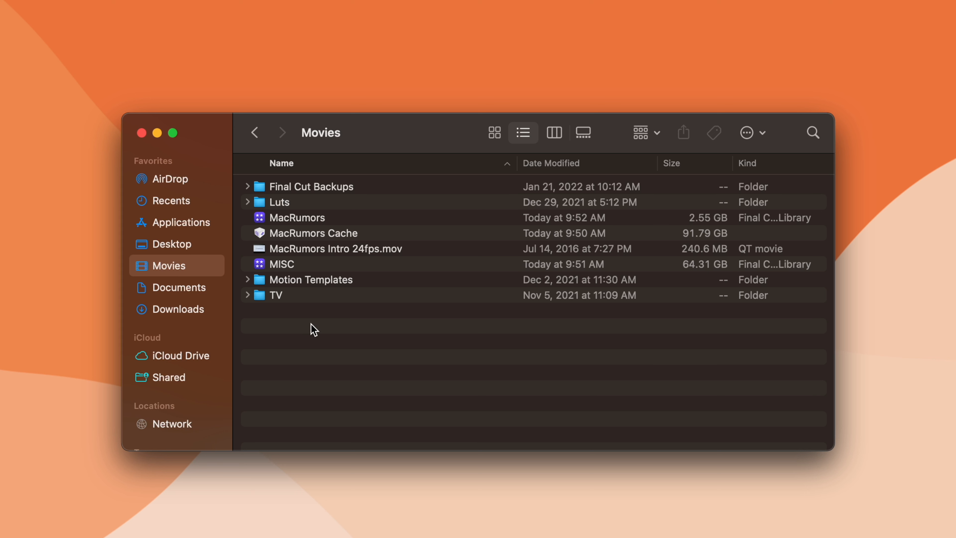
# Move the MacRumors Cache bundle in Movies to the Trash via its context menu.
pyautogui.click(312, 233)
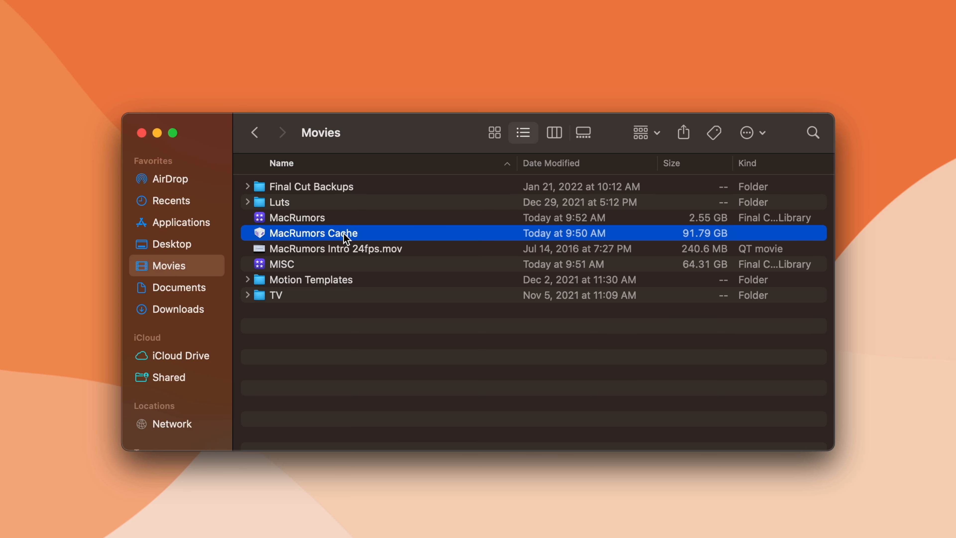
pyautogui.rightClick(313, 233)
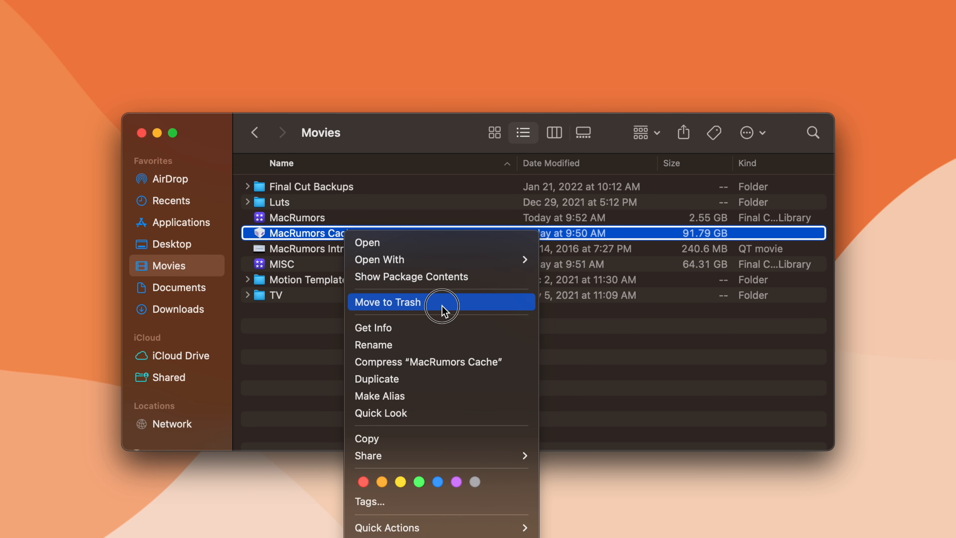
pyautogui.click(388, 302)
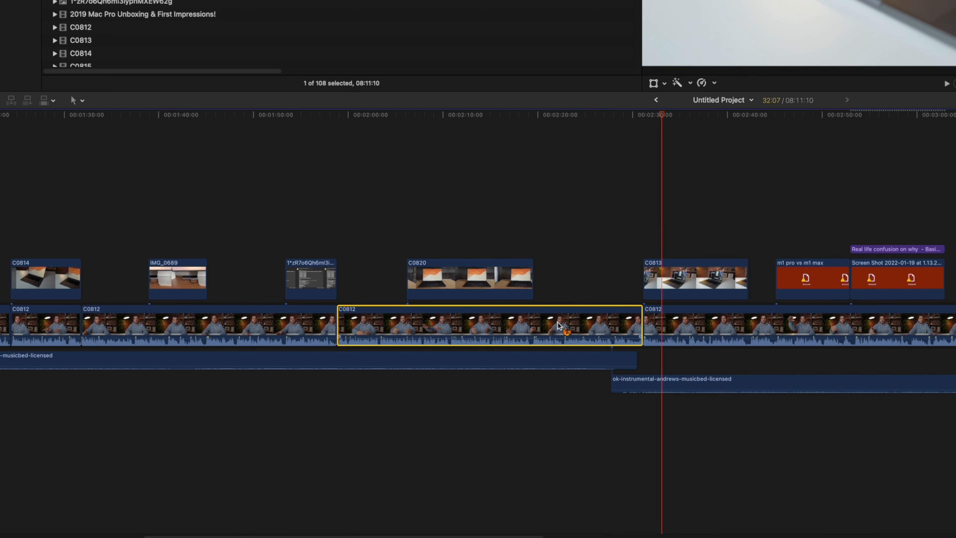
# Replace the middle C0812 interview clip with a gap so later clips keep their timing.
pyautogui.click(562, 312)
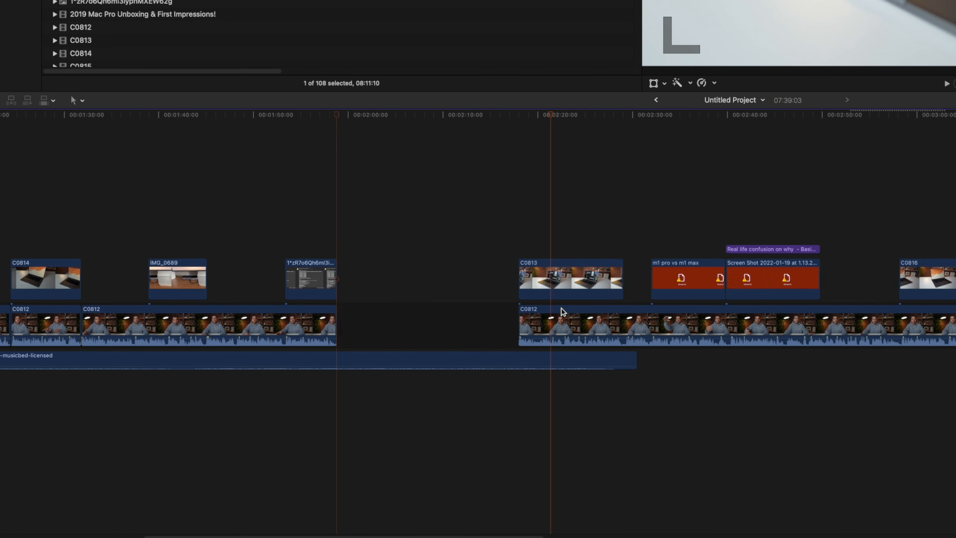
pyautogui.press('shift')
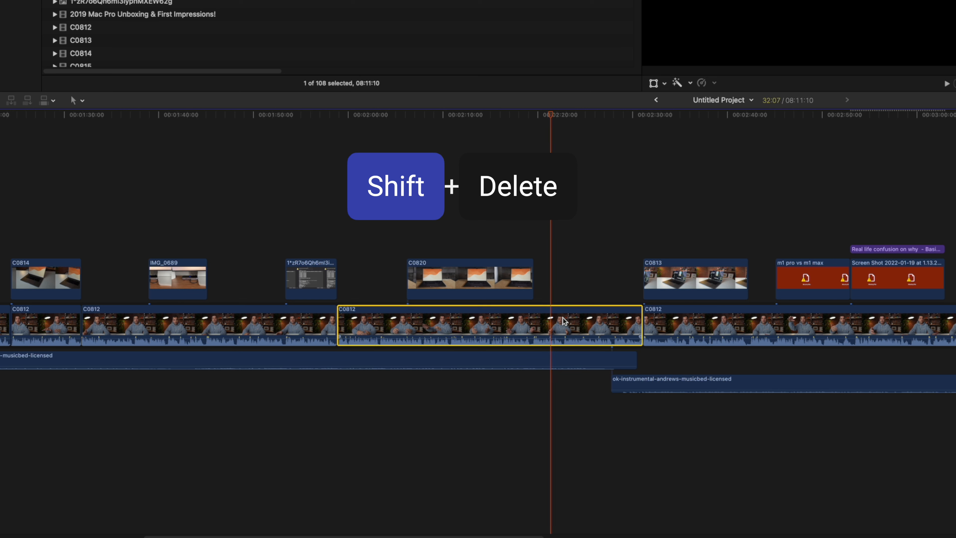
pyautogui.press('shift+delete')
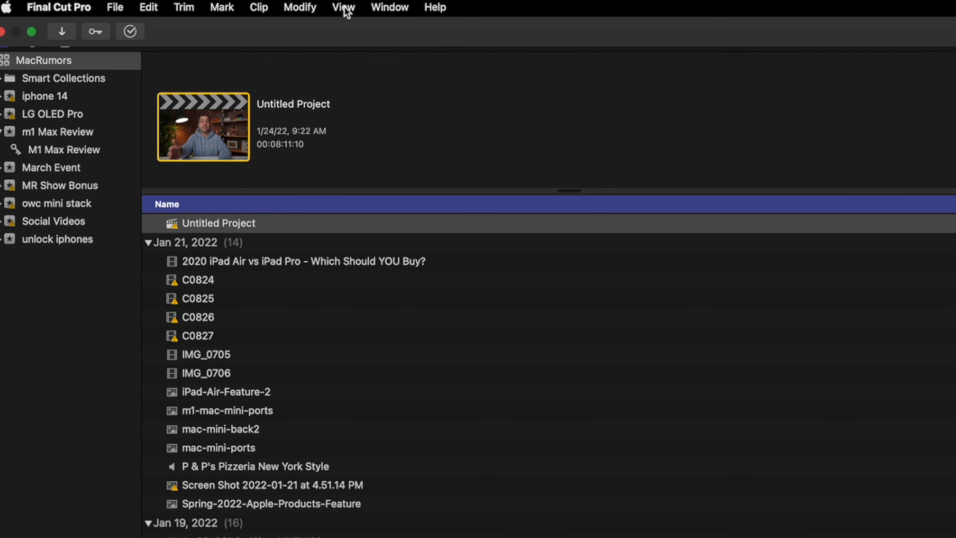
# Enable Used Media Ranges in filmstrip view and select the C0816 laptop clip.
pyautogui.click(342, 7)
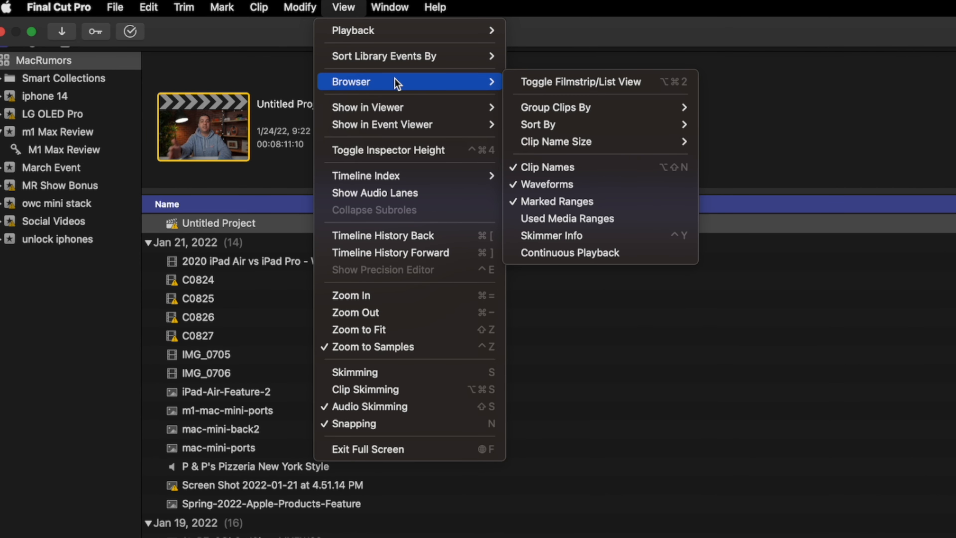
pyautogui.moveTo(565, 218)
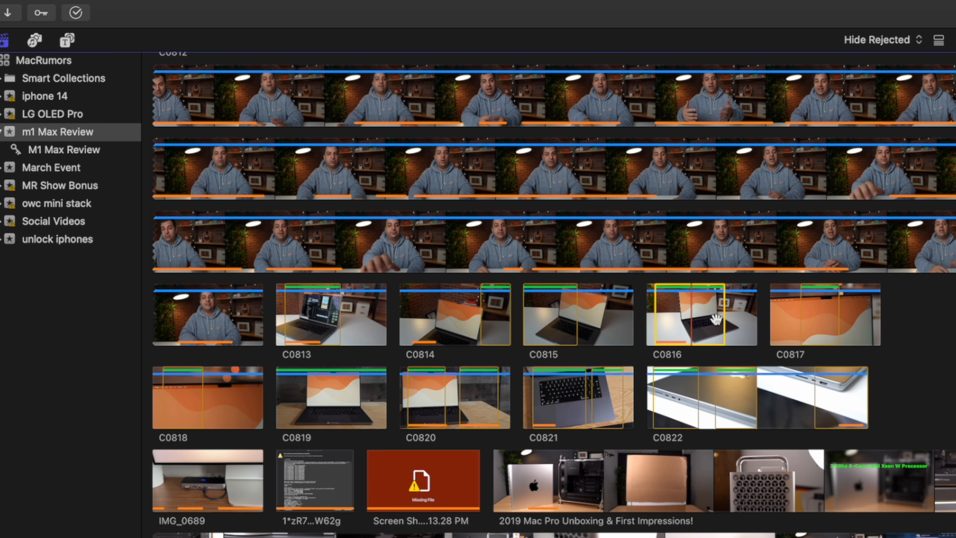
pyautogui.click(454, 314)
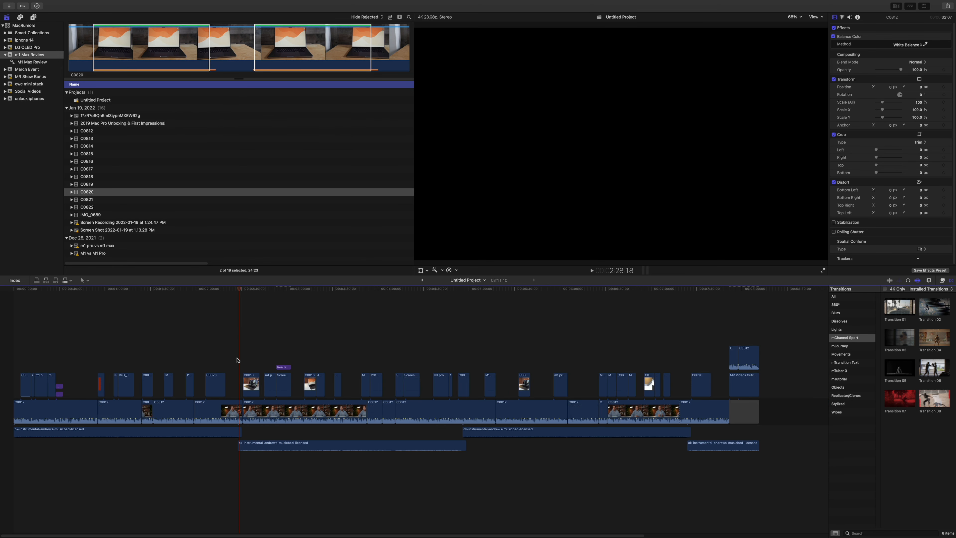
# Copy the selected C0820 laptop clip for reuse on another clip.
pyautogui.press('shift+z')
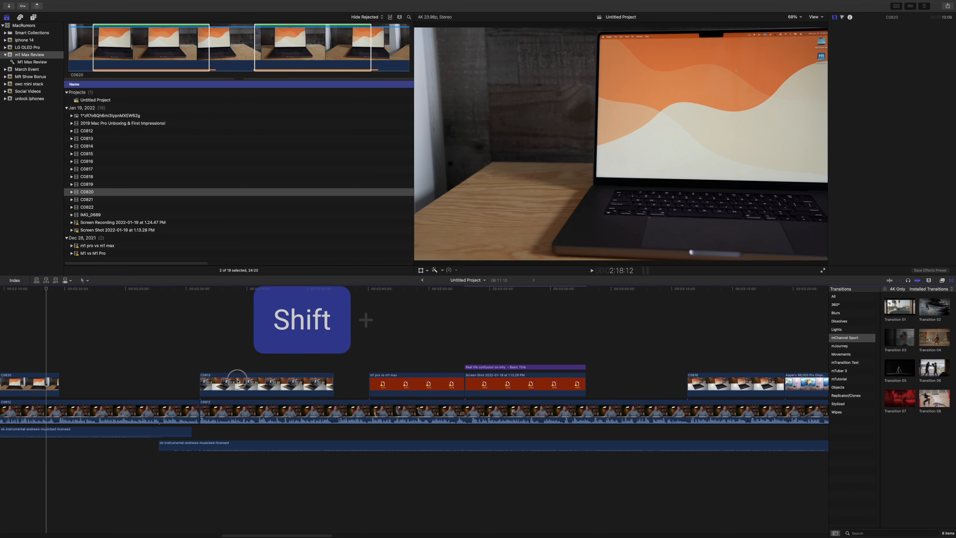
# Paste C0820's Rotation and Scale attributes onto the C0813 clip.
pyautogui.press('shift+cmd+v')
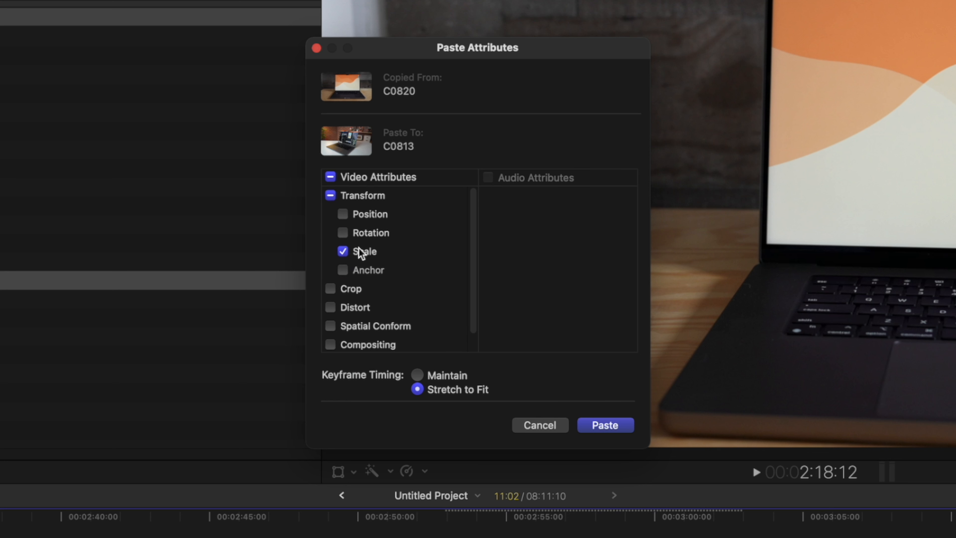
pyautogui.click(343, 232)
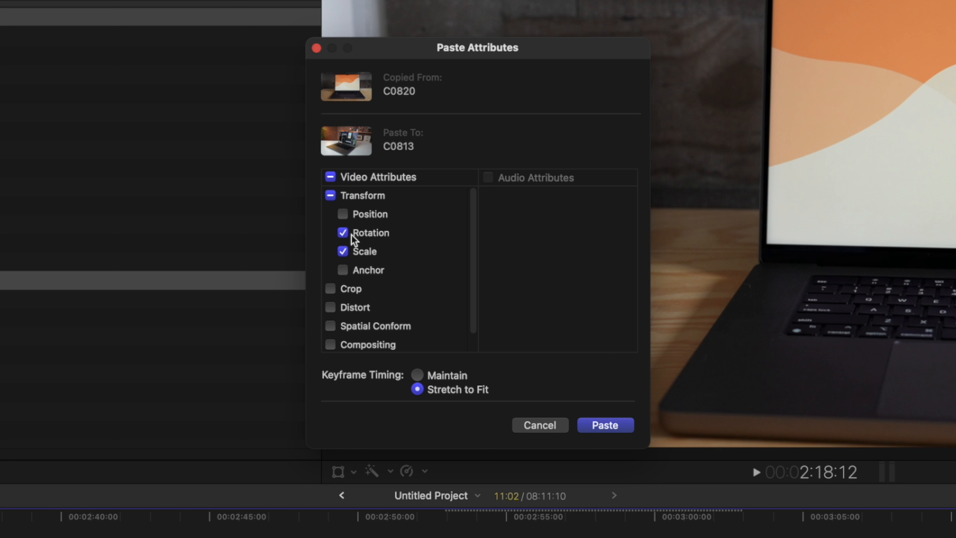
pyautogui.click(342, 232)
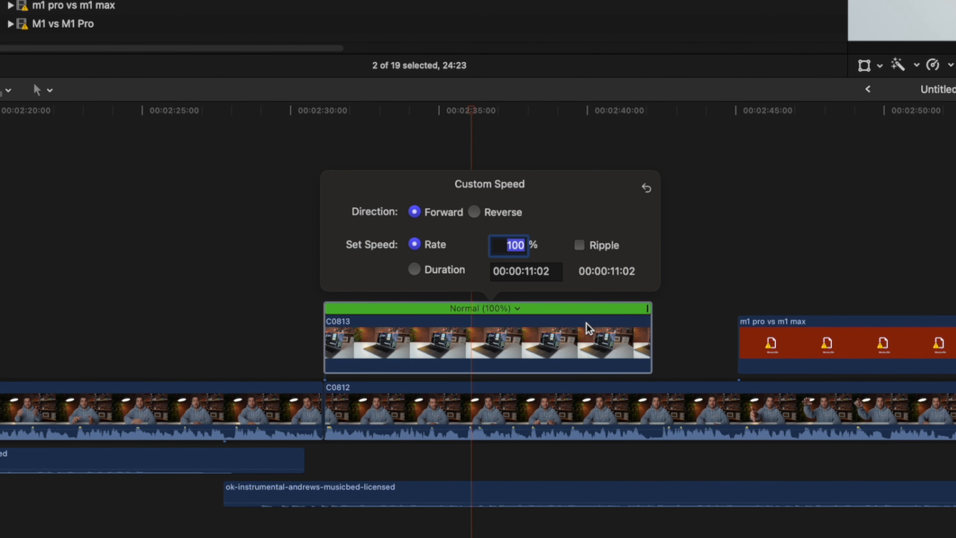
pyautogui.moveTo(579, 257)
pyautogui.write('200')
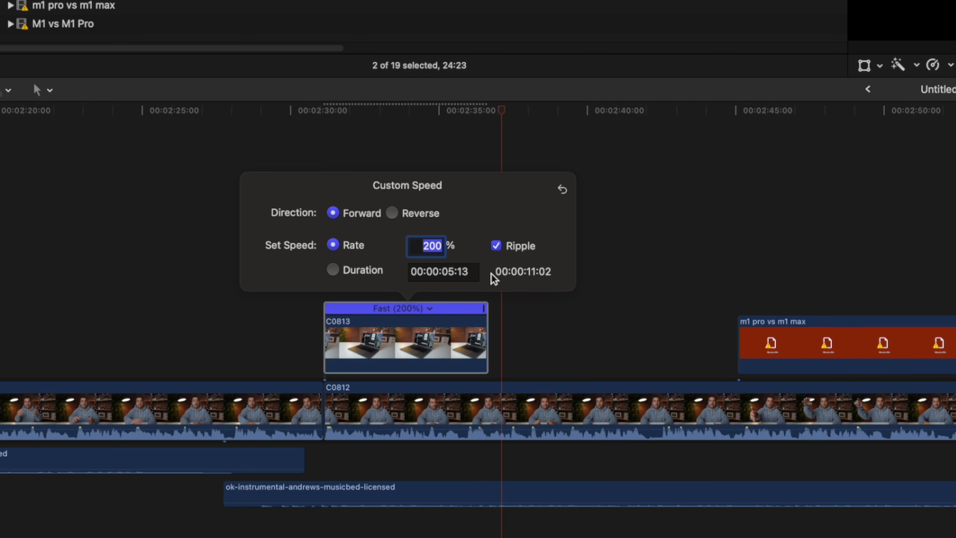
pyautogui.moveTo(470, 357)
pyautogui.write('100')
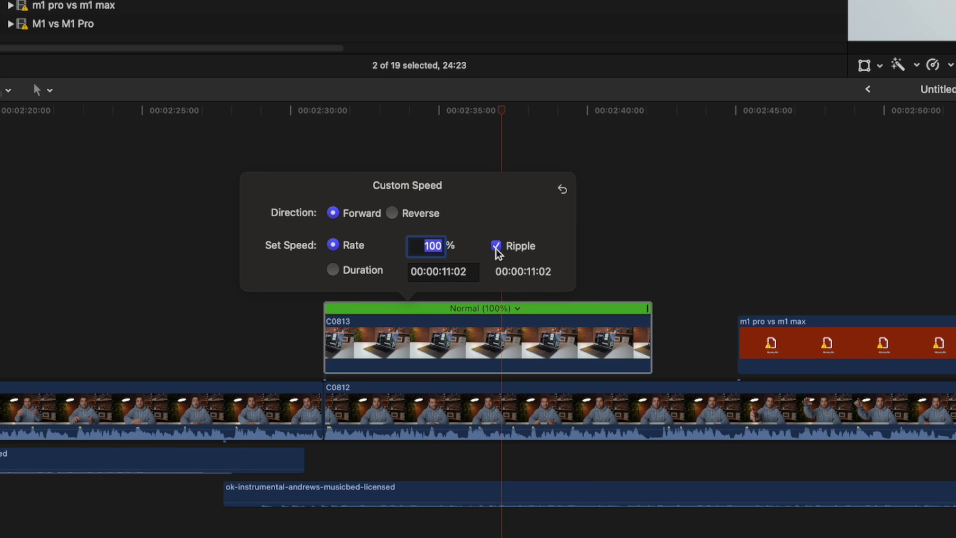
# Uncheck Ripple for C0813's 200% speed and move the playhead back into the clip.
pyautogui.click(495, 245)
pyautogui.write('200')
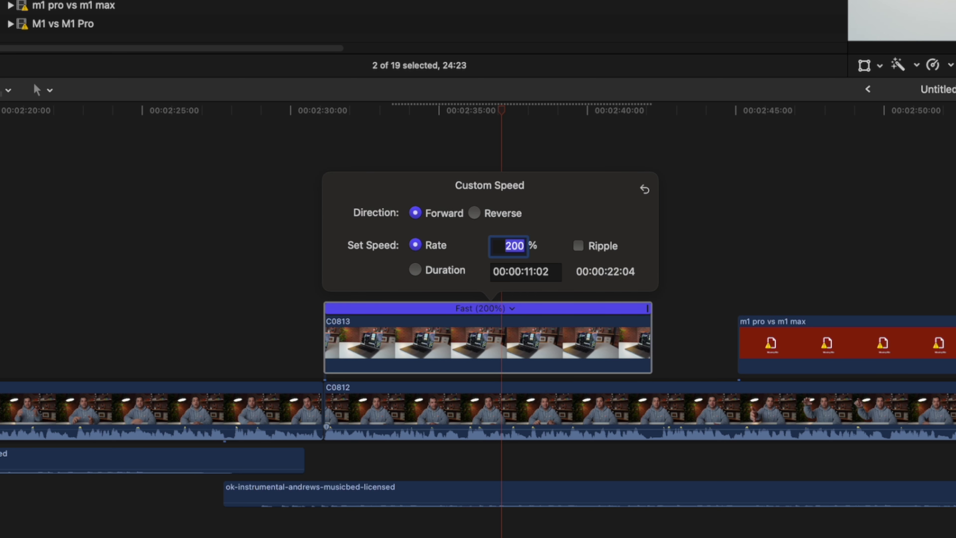
pyautogui.moveTo(501, 116)
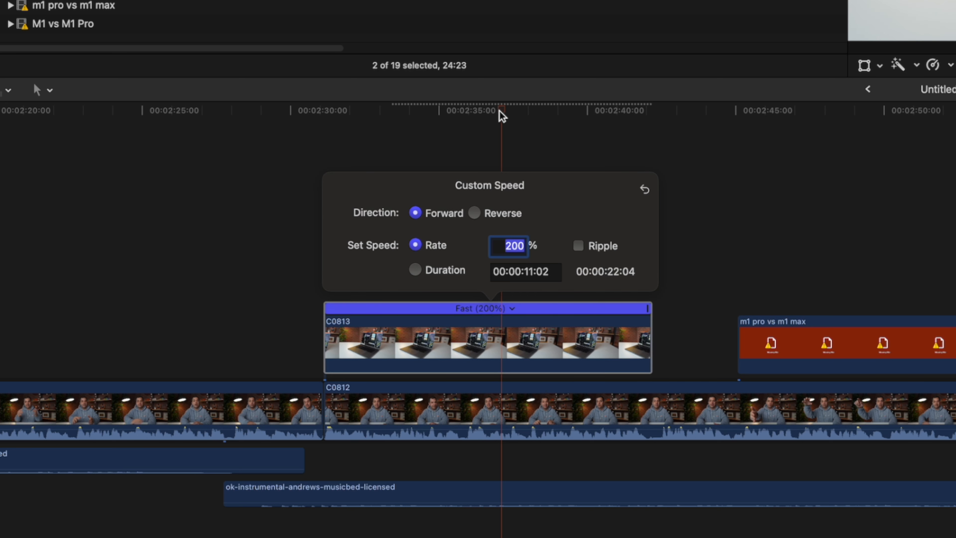
pyautogui.click(380, 111)
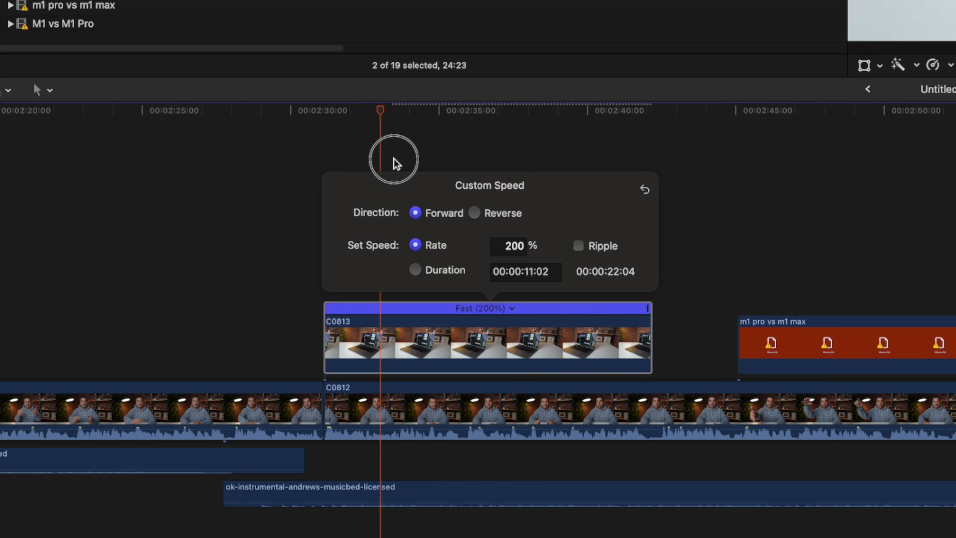
pyautogui.moveTo(406, 180)
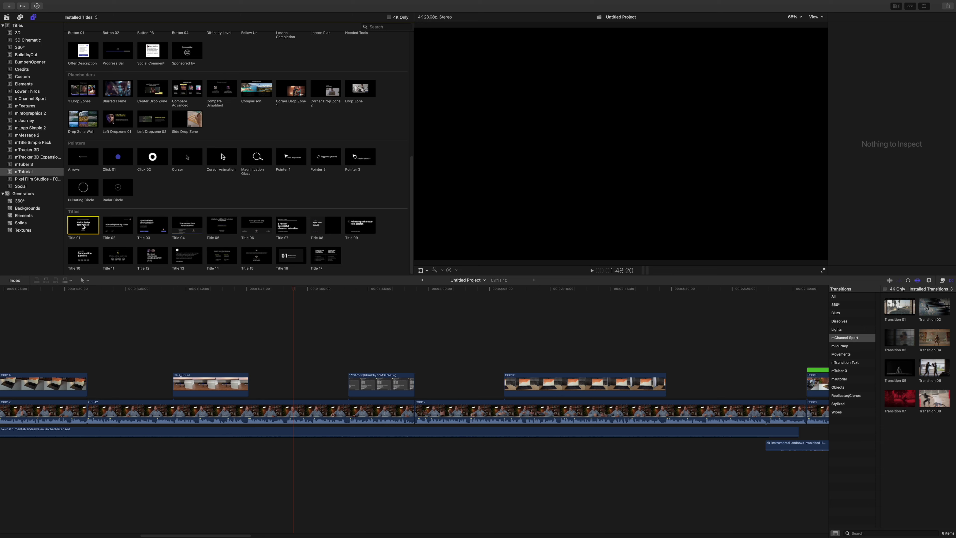
# Preview the Title 01 installed template and bring up its options.
pyautogui.click(82, 224)
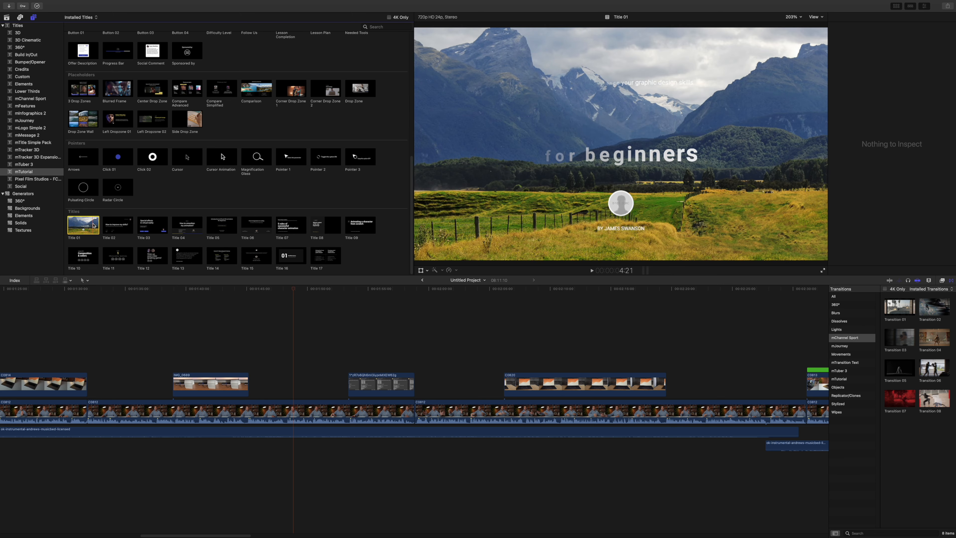
pyautogui.rightClick(83, 225)
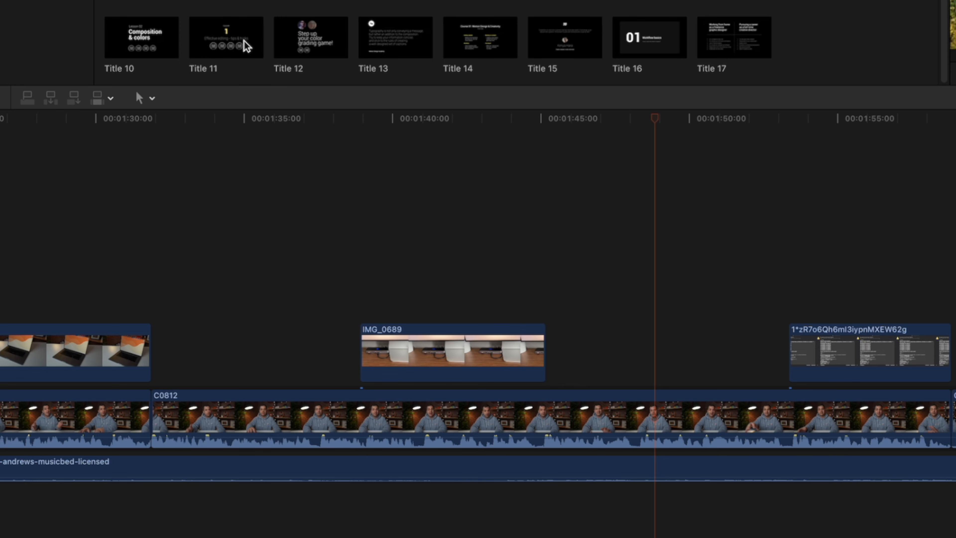
pyautogui.press('ctrl+t')
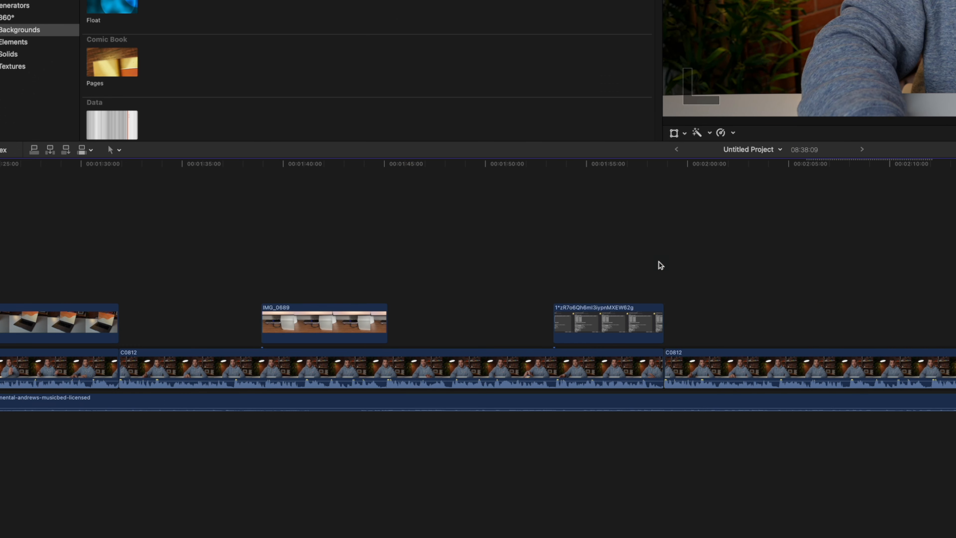
# Switch the browser from background generators back to the library's clip list.
pyautogui.press('option+v')
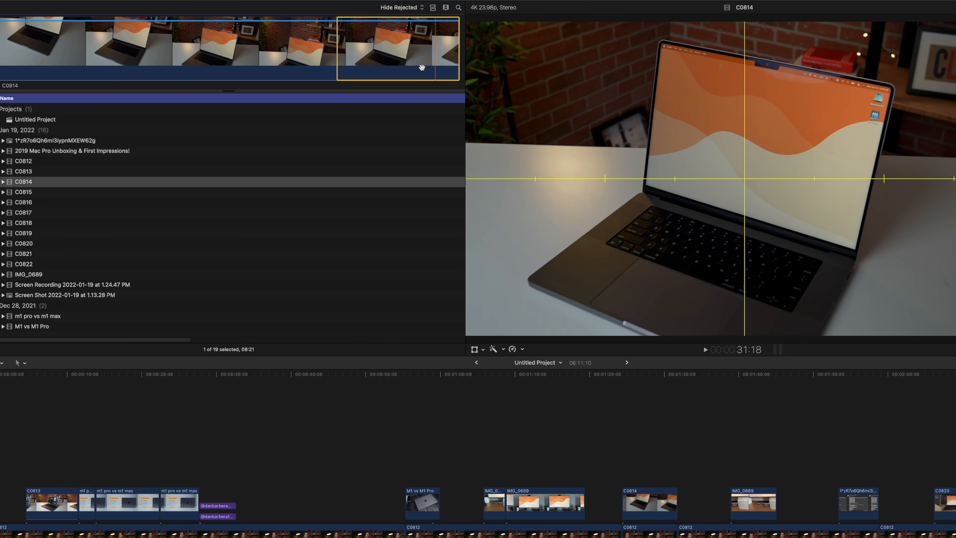
# Rate clips C0815, C0816, C0817, C0818 and the next B-roll clip as Favorites.
pyautogui.click(23, 193)
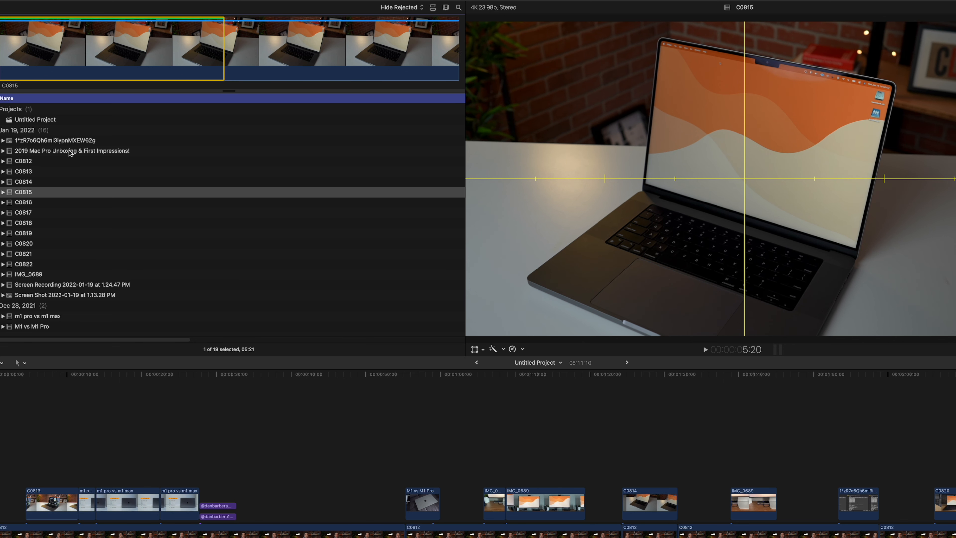
pyautogui.click(24, 201)
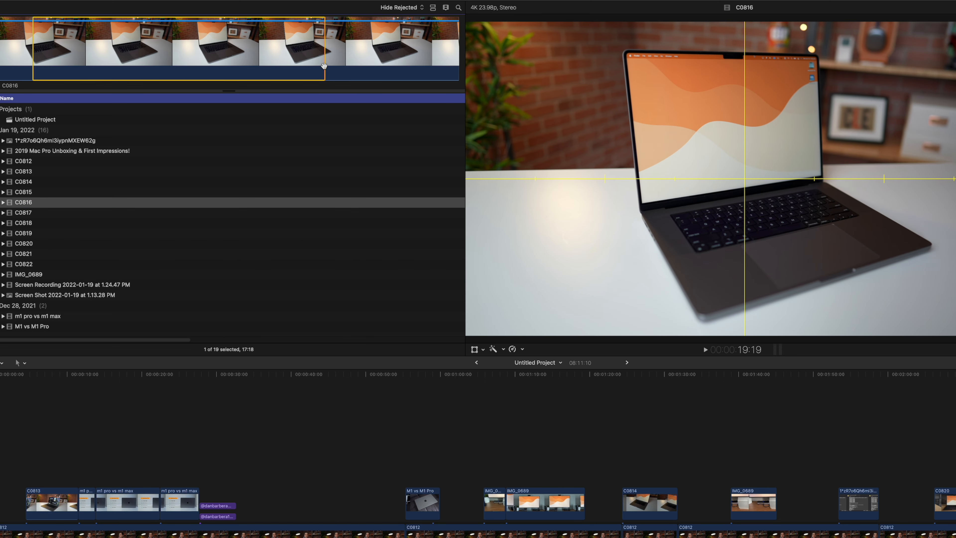
pyautogui.click(24, 212)
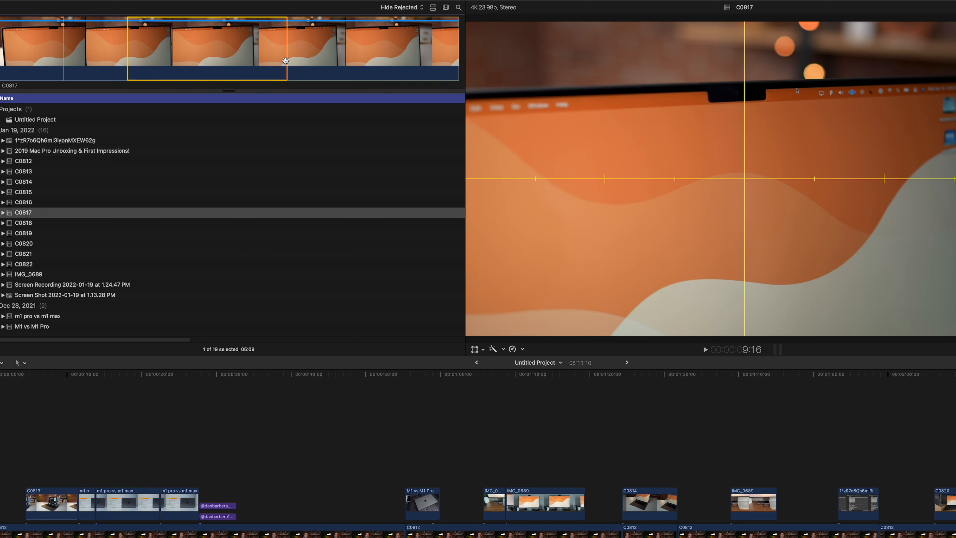
pyautogui.click(24, 223)
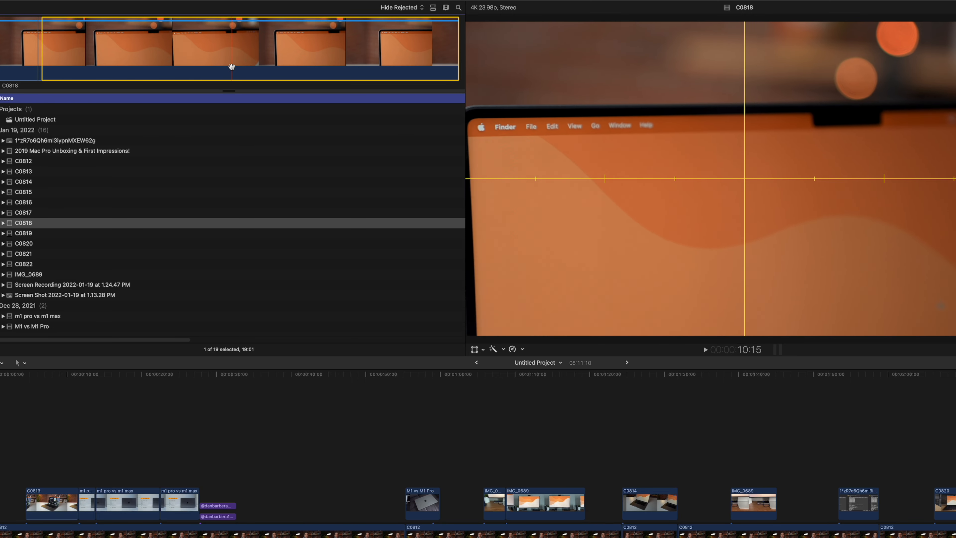
pyautogui.click(23, 232)
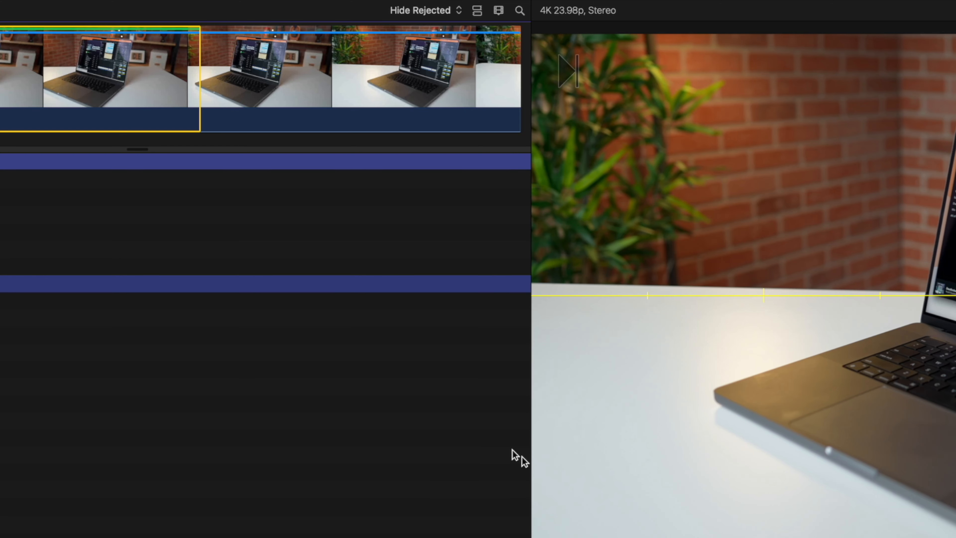
# Filter the browser to Favorites and select all 13 laptop clips C0813–C0822.
pyautogui.click(419, 10)
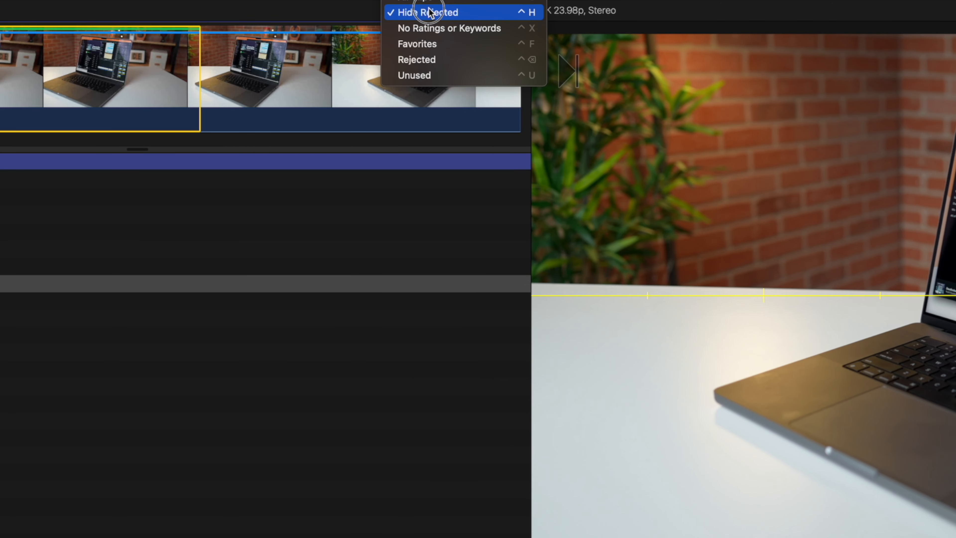
pyautogui.moveTo(437, 44)
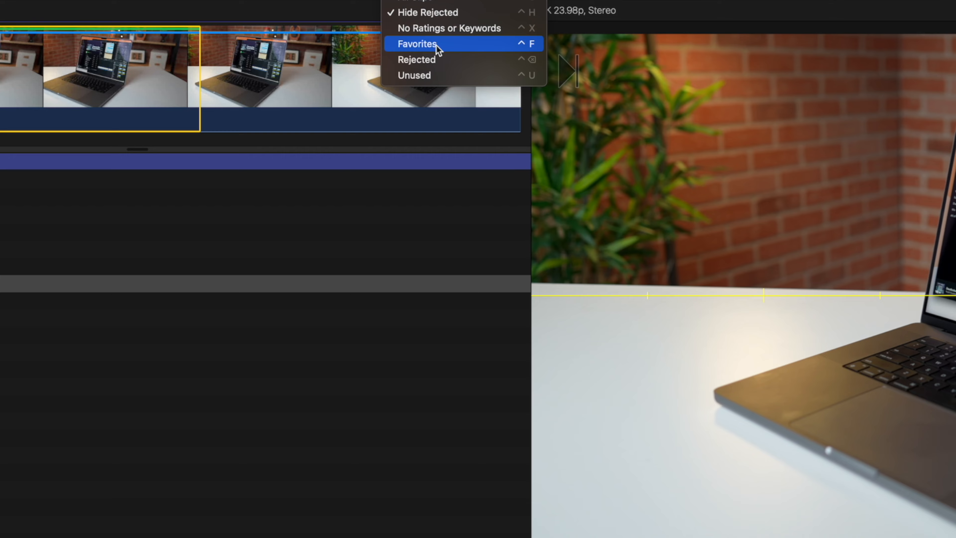
pyautogui.click(417, 44)
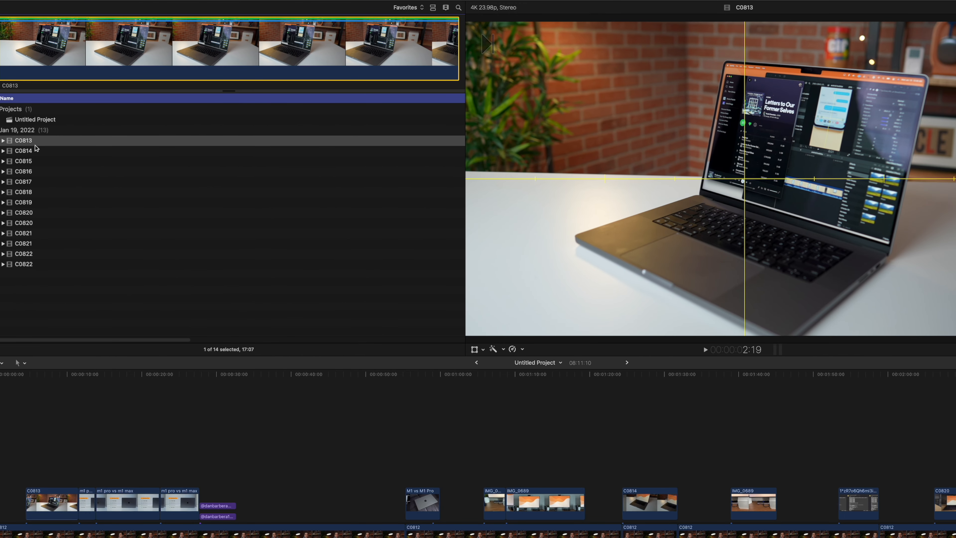
pyautogui.click(24, 171)
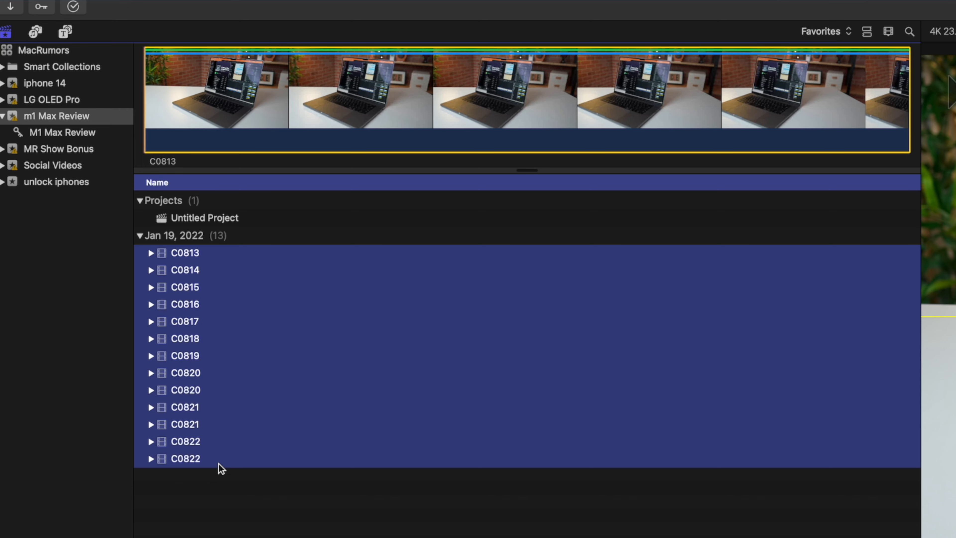
# Send the 13 selected clips to Compressor as a new batch.
pyautogui.click(108, 3)
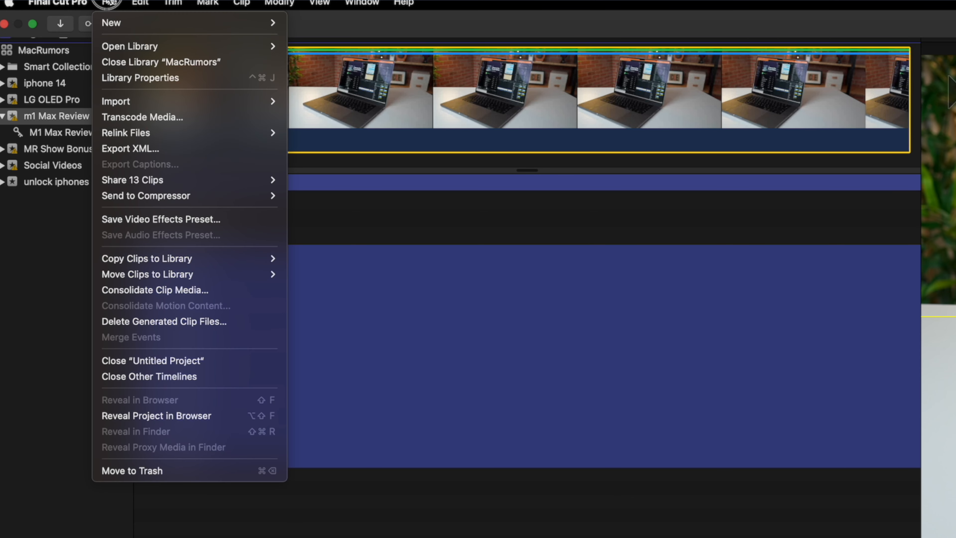
pyautogui.moveTo(146, 196)
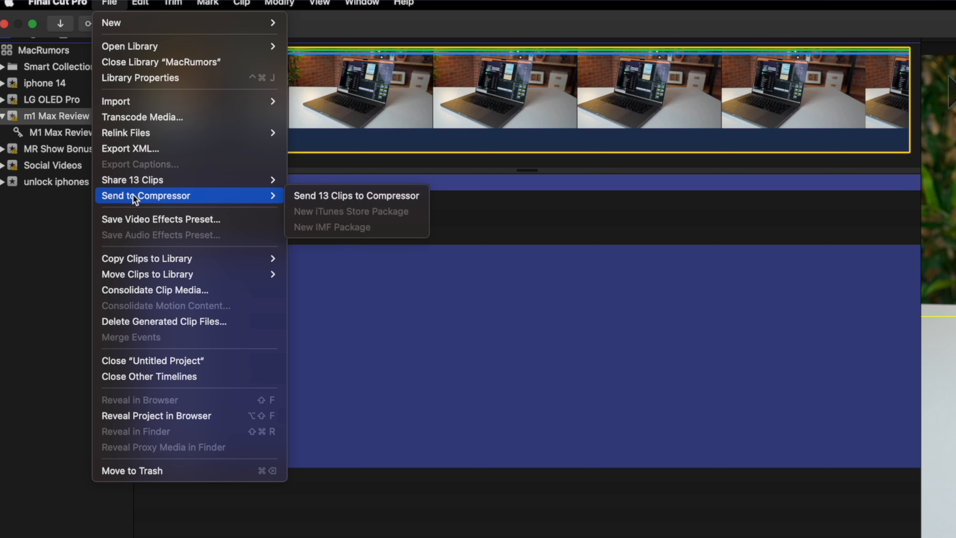
pyautogui.click(356, 196)
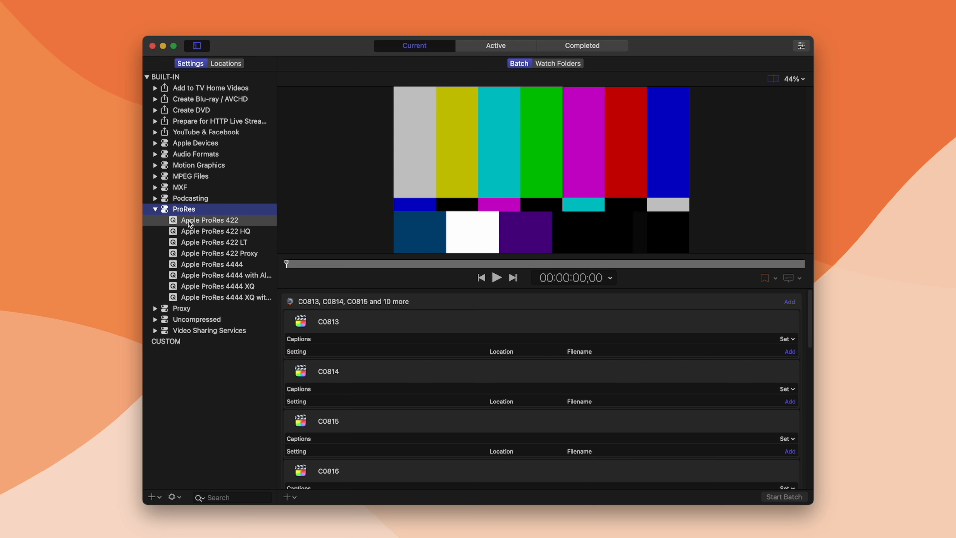
# Apply the Built-In Apple ProRes 422 setting to every clip in the batch.
pyautogui.click(212, 220)
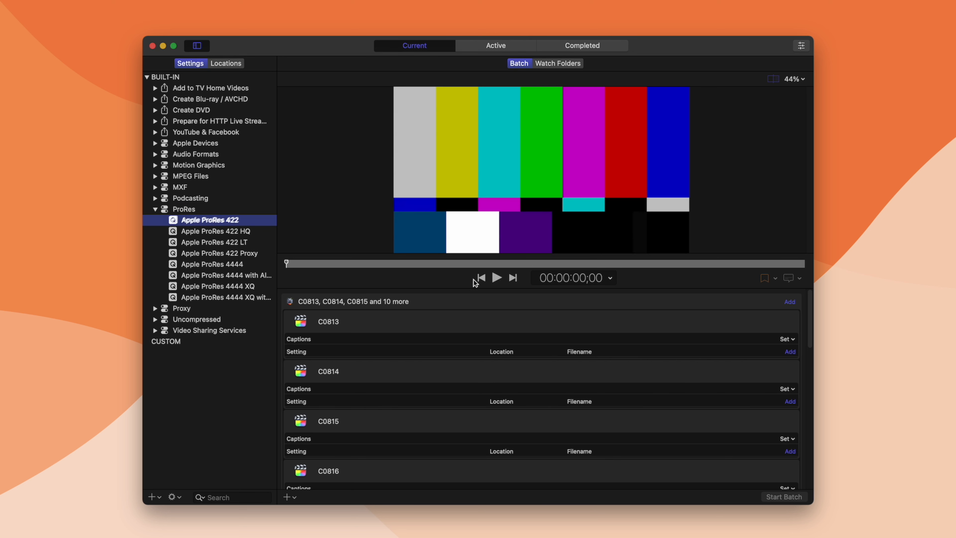
pyautogui.click(327, 321)
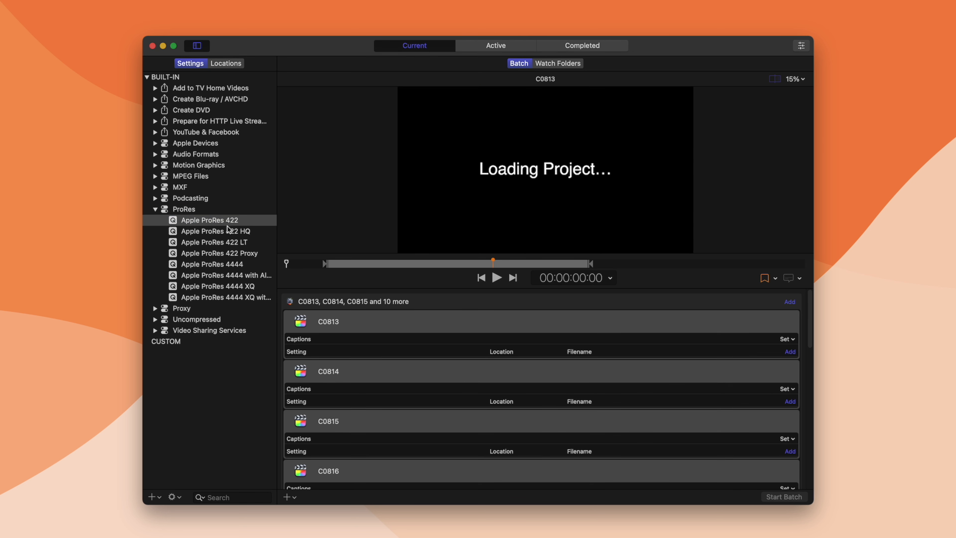
pyautogui.moveTo(350, 304)
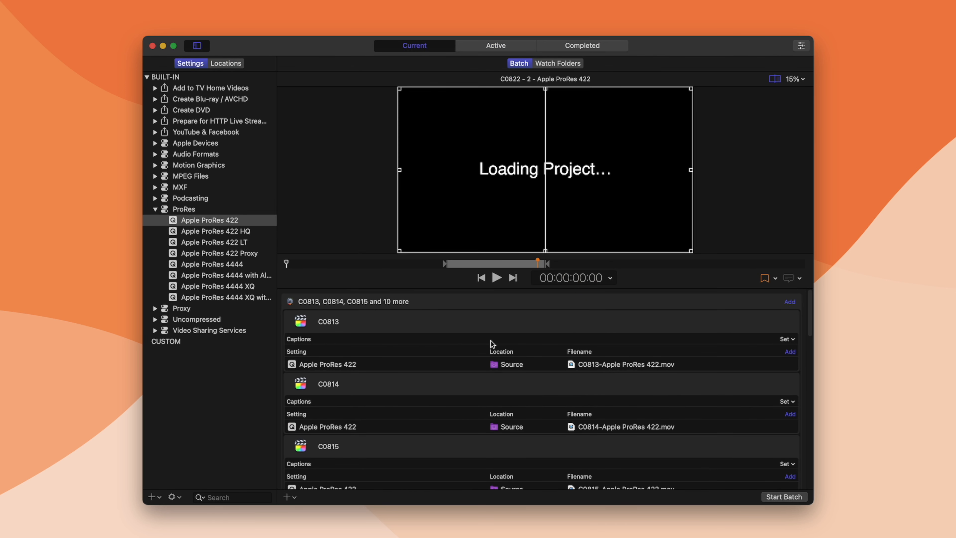
pyautogui.scroll(3)
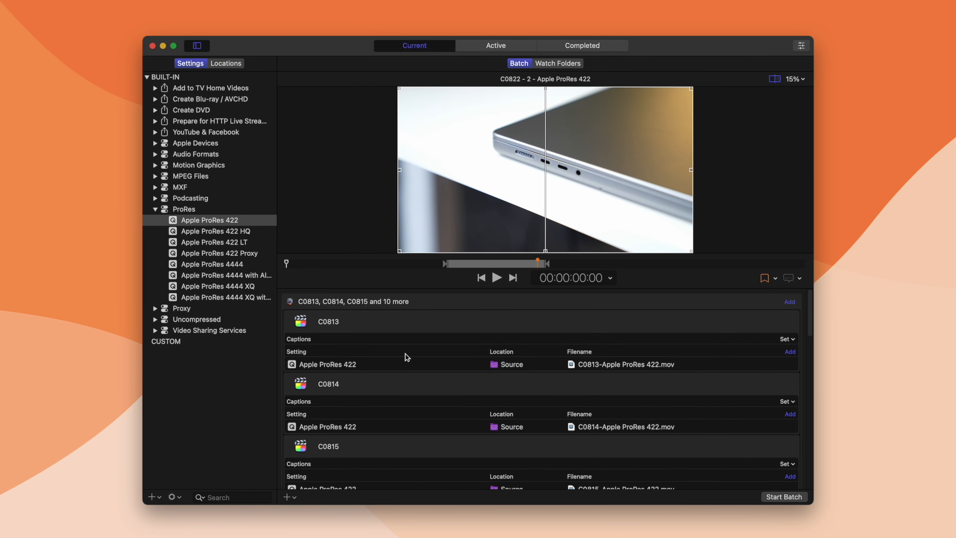
pyautogui.moveTo(219, 228)
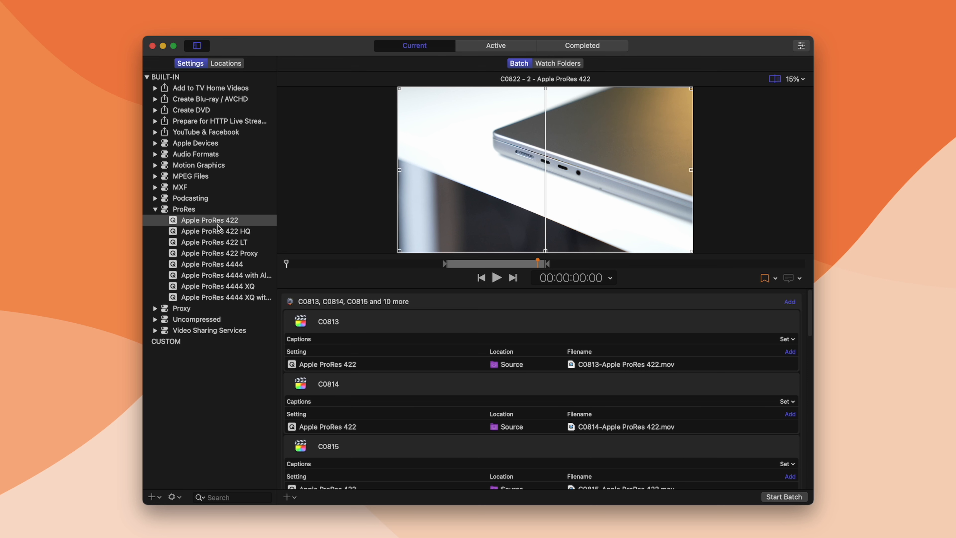